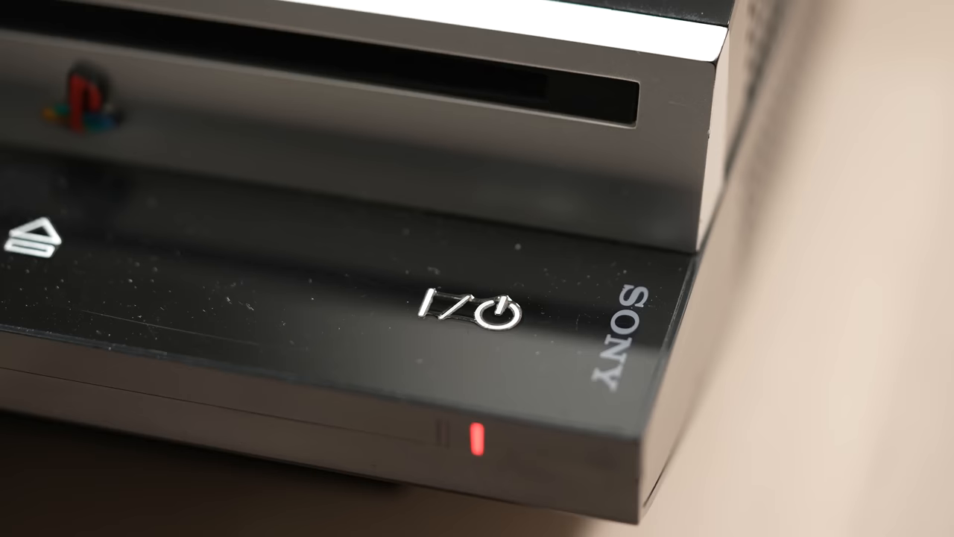
# Switch from the old console's power-button view to the PS5 Games home screen
pyautogui.click(492, 312)
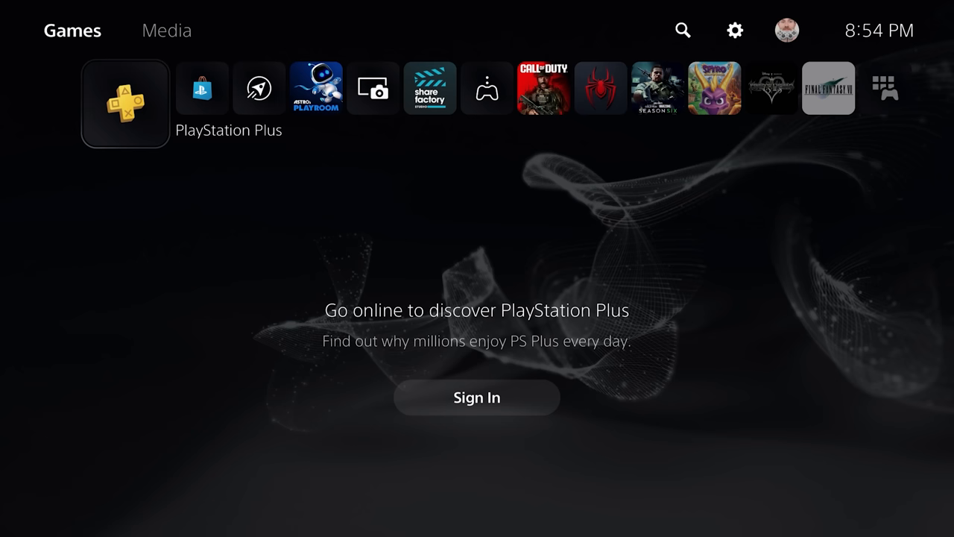